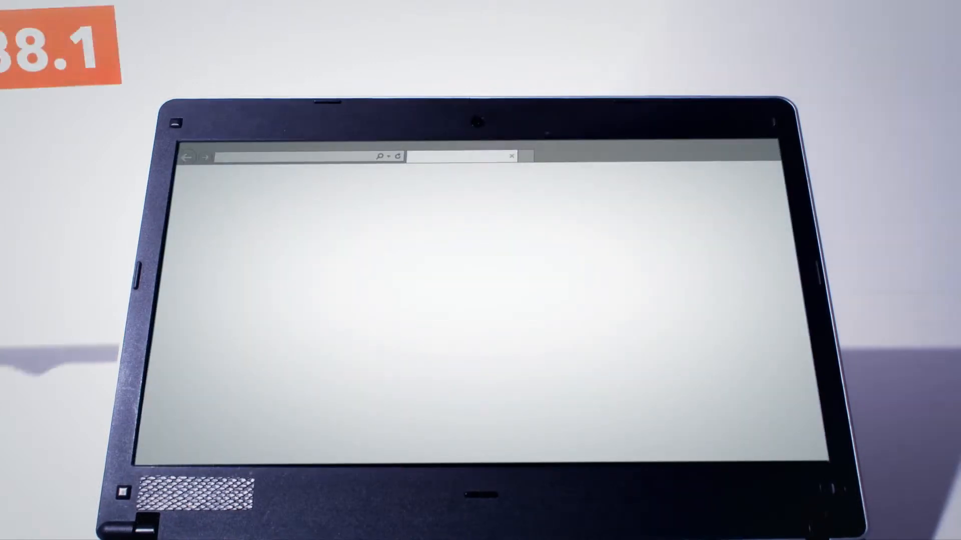
Step: Log in to the router at 192.168.88.1 as admin
{"action": "type", "text": "192.168.88.1"}
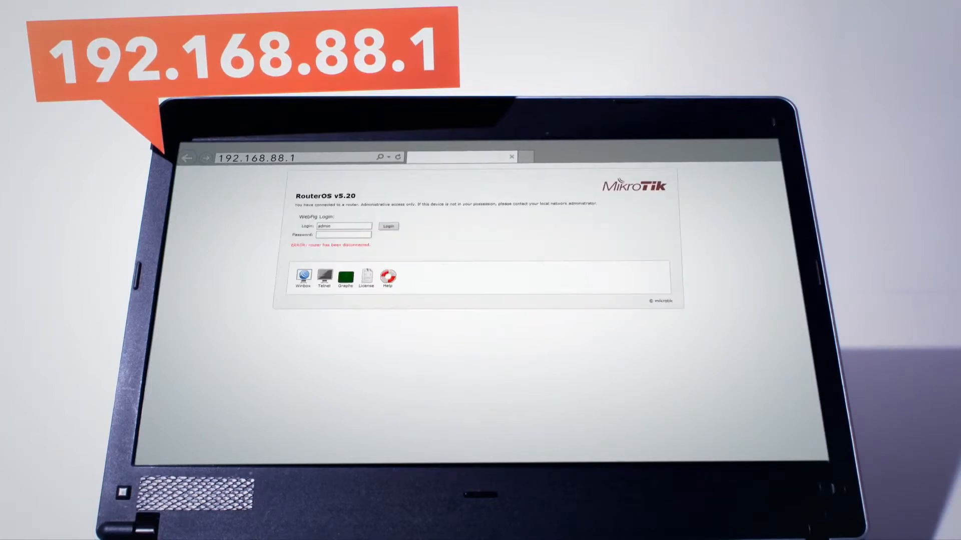
{"action": "left_click", "coordinate": [387, 226]}
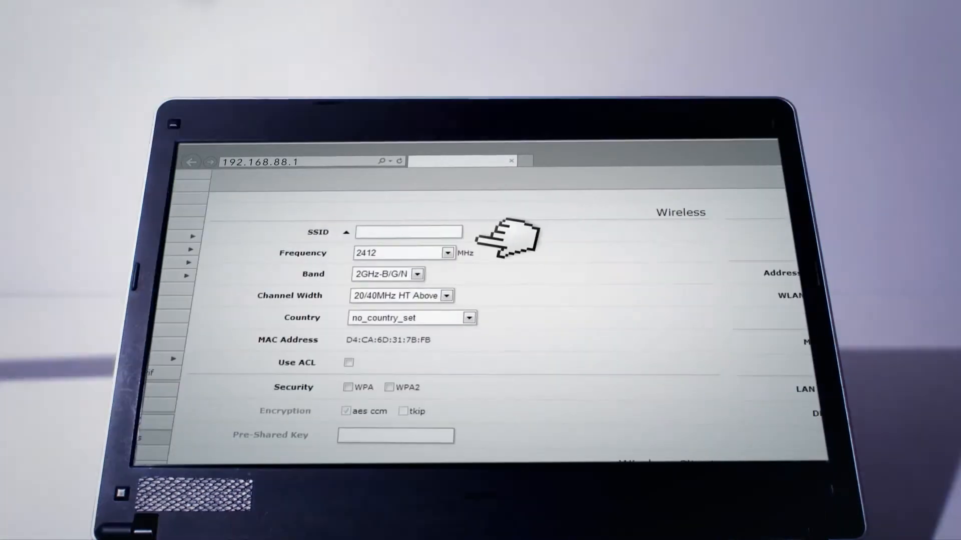
Step: Set the SSID to 'MY WIRELESS' and enable WPA2 security
{"action": "type", "text": "MY WIRELESS"}
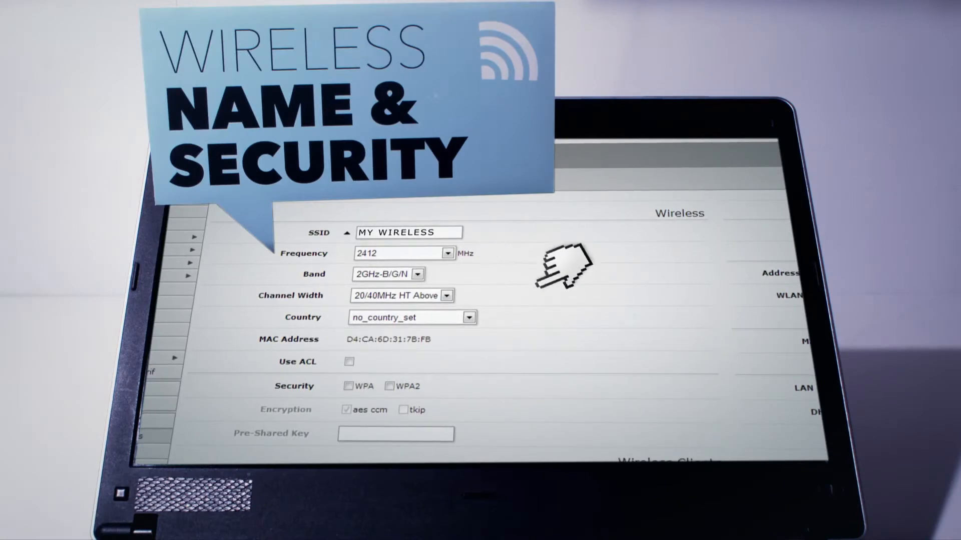
{"action": "left_click", "coordinate": [390, 386]}
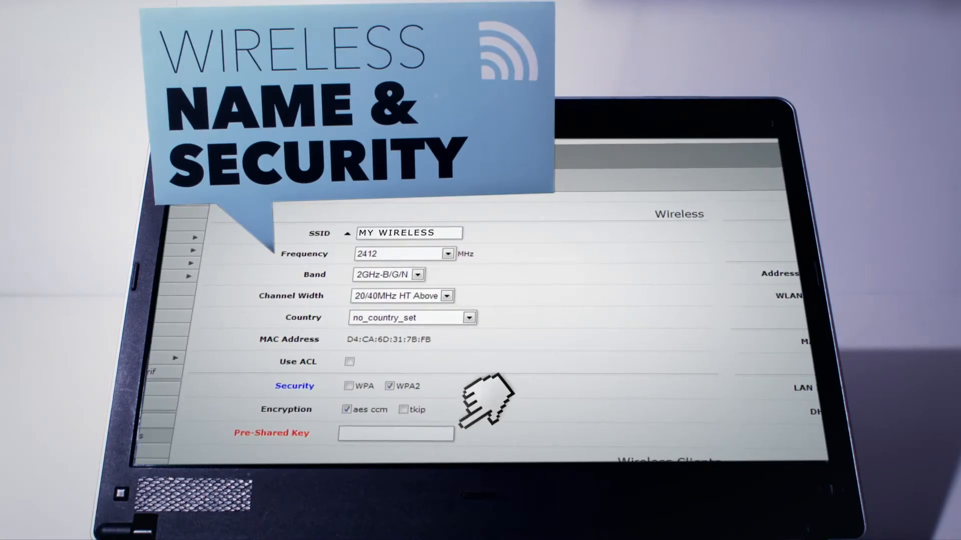